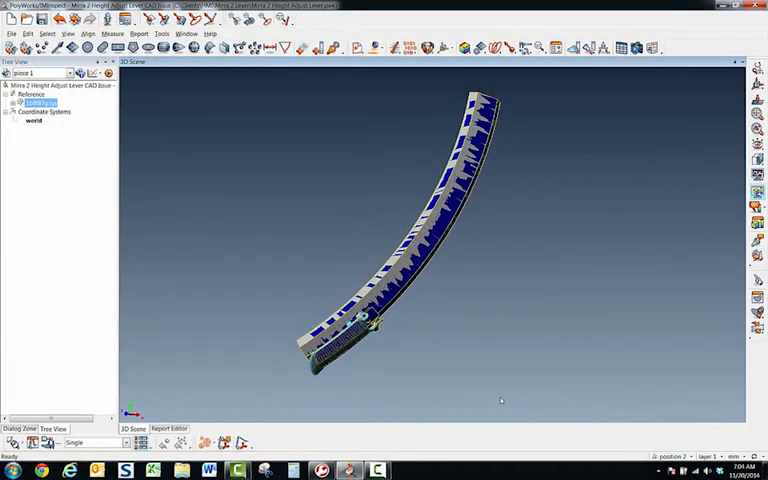
pyautogui.moveTo(412, 354)
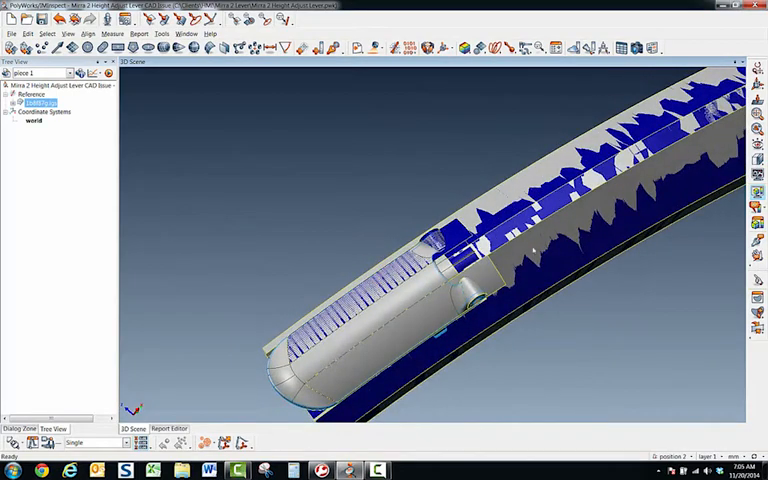
pyautogui.moveTo(532, 248)
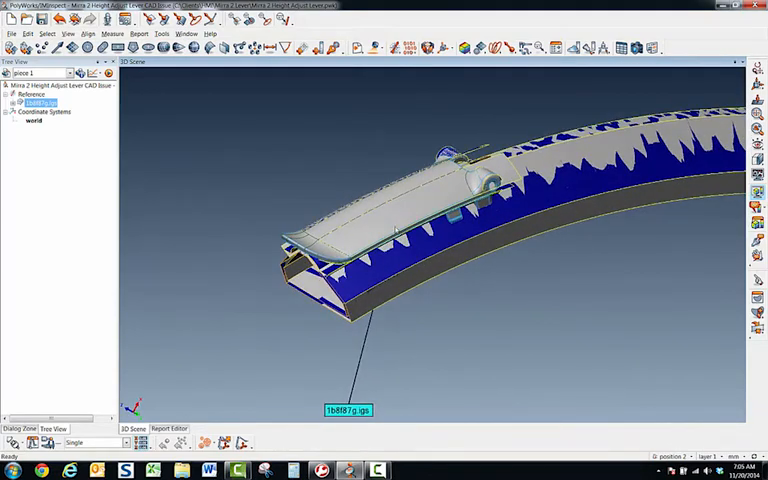
# Mark the small paddle's surfaces on the lever reference model using the element selection mode
pyautogui.press('space')
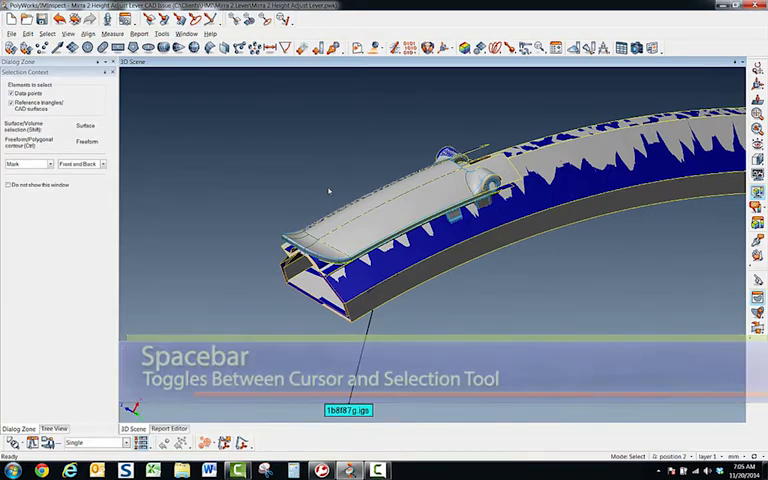
pyautogui.press('space')
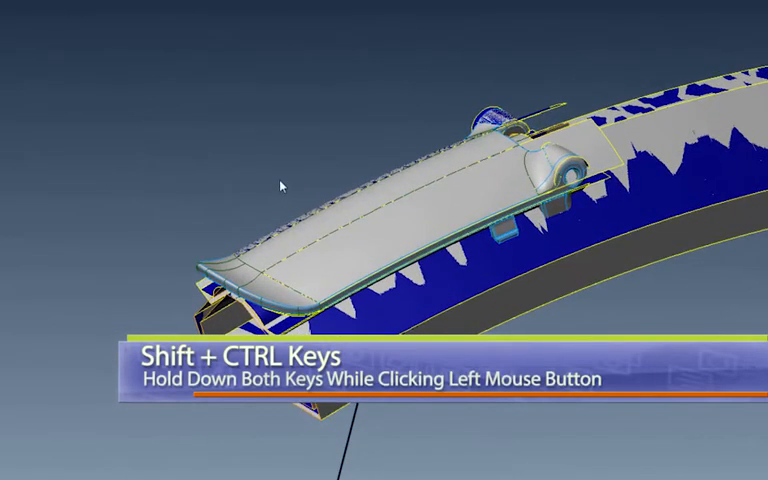
pyautogui.rightClick(338, 256)
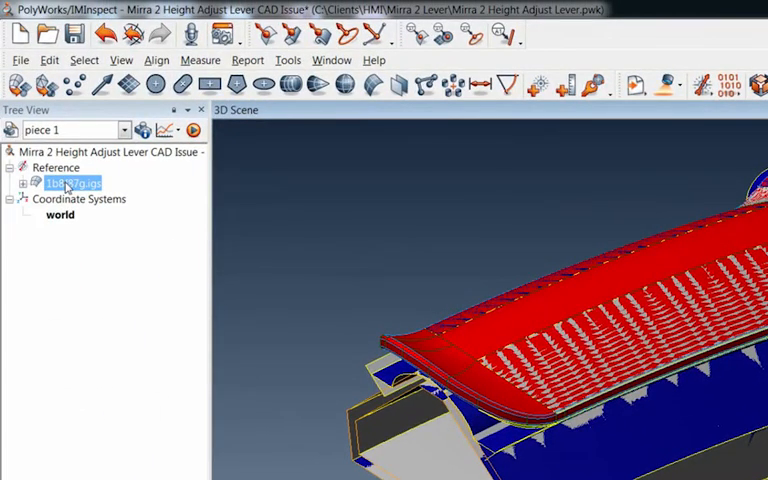
# From the CAD model's Tree View menu, invert the element selection so only the paddle stays unmarked
pyautogui.rightClick(72, 184)
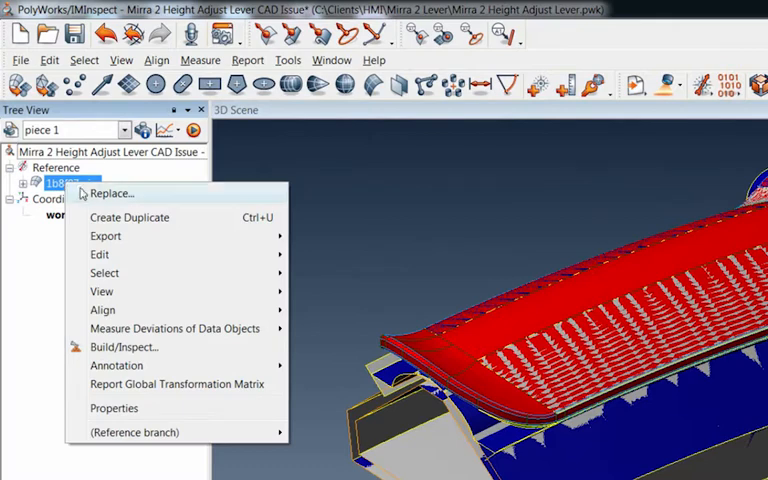
pyautogui.moveTo(104, 272)
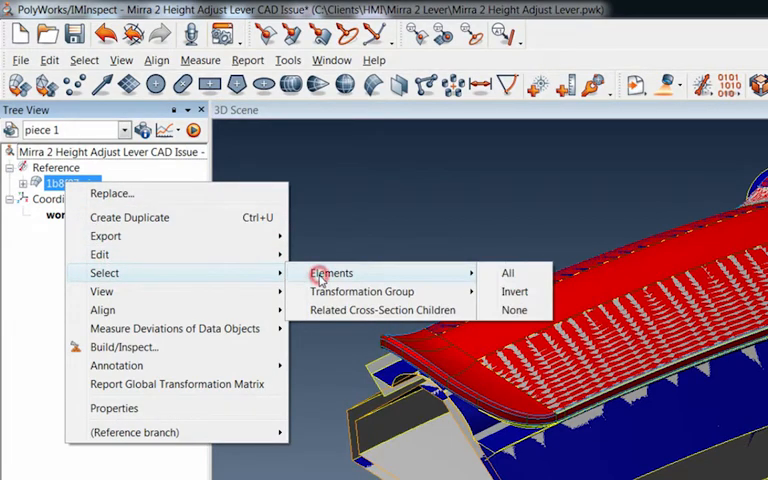
pyautogui.moveTo(514, 292)
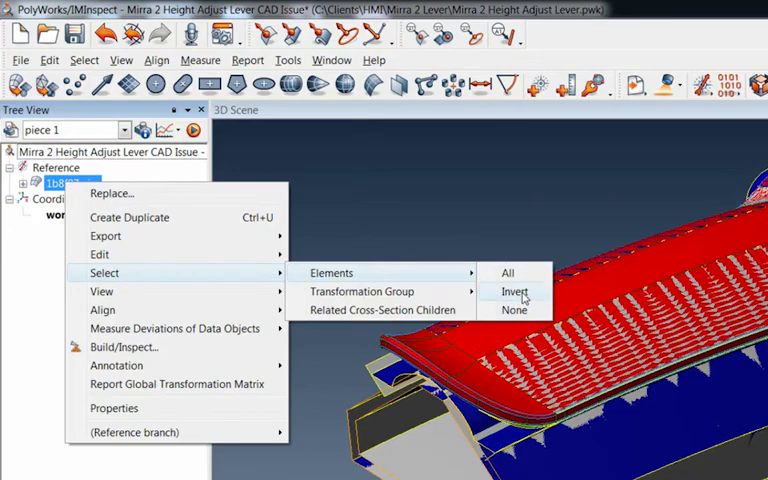
pyautogui.click(516, 292)
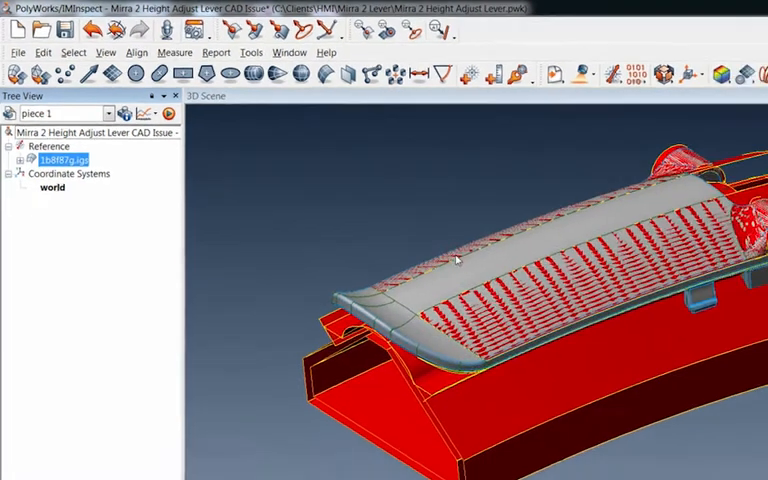